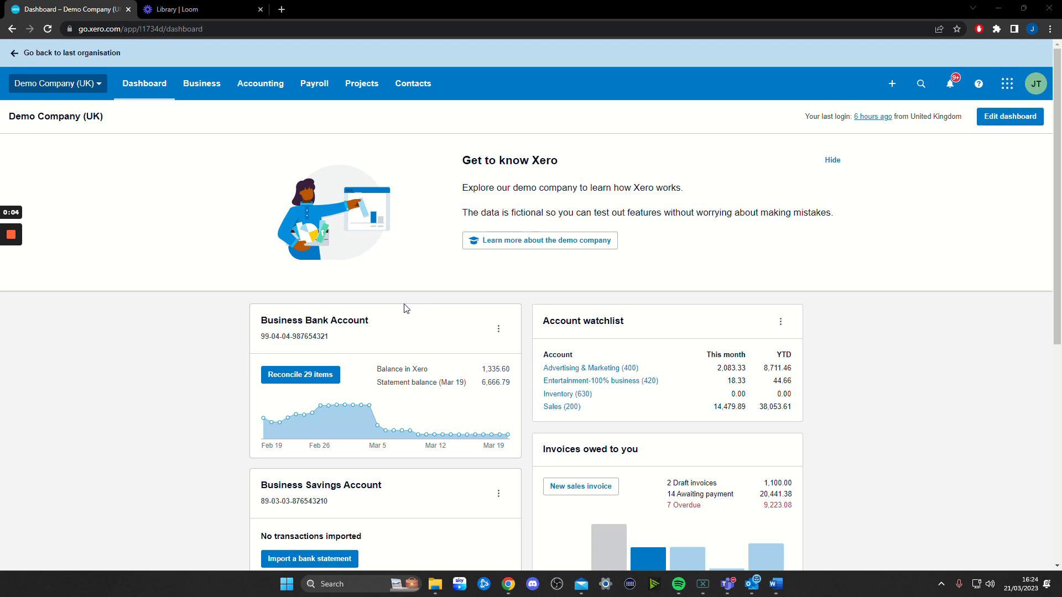
pyautogui.moveTo(64, 103)
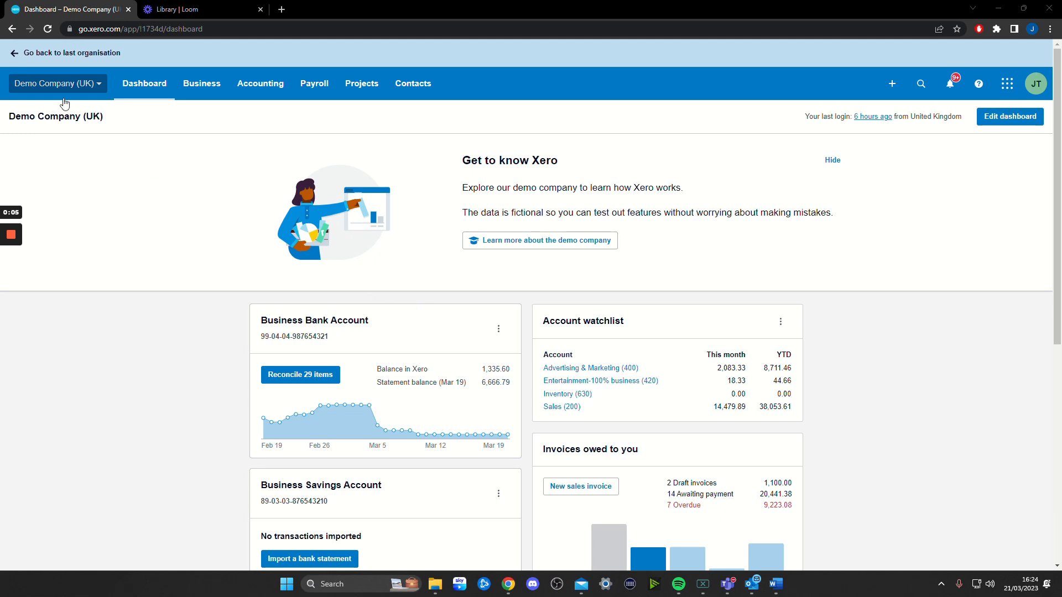
# - Reach the Advanced accounting page via the organisation menu and Settings
pyautogui.click(57, 83)
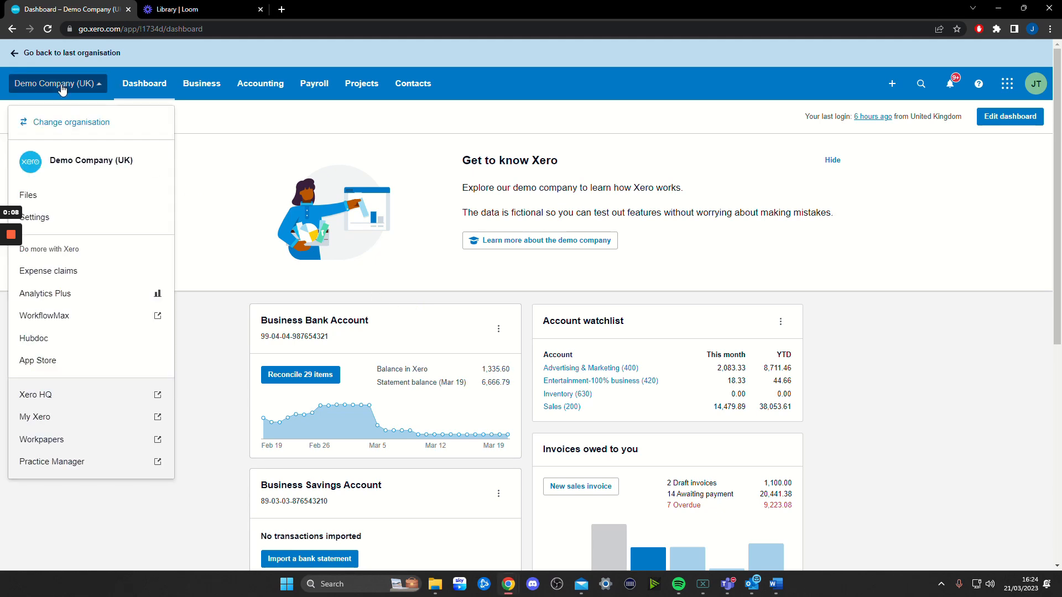
pyautogui.click(34, 217)
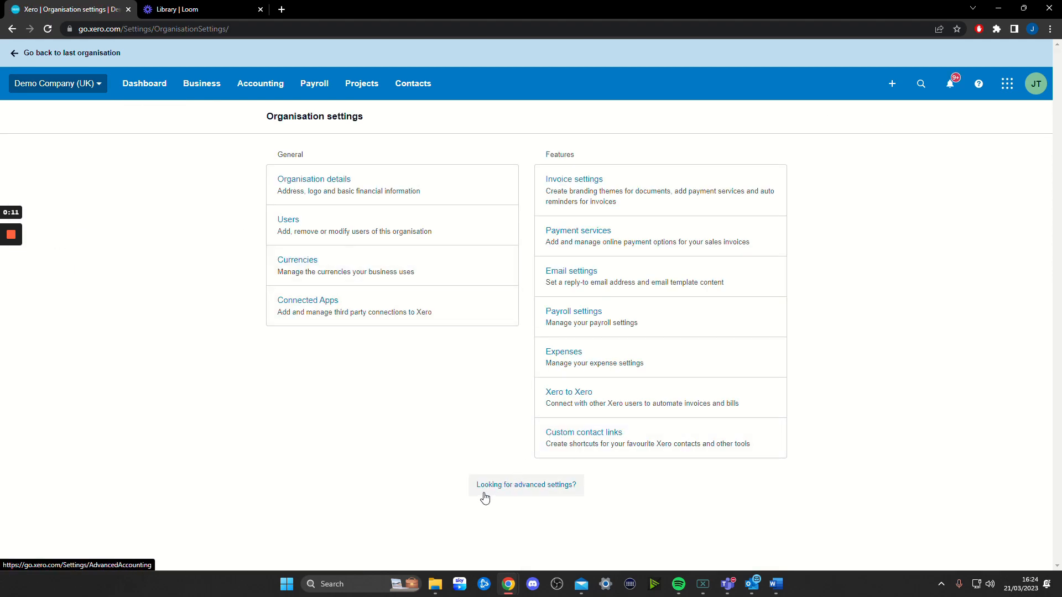
pyautogui.click(526, 484)
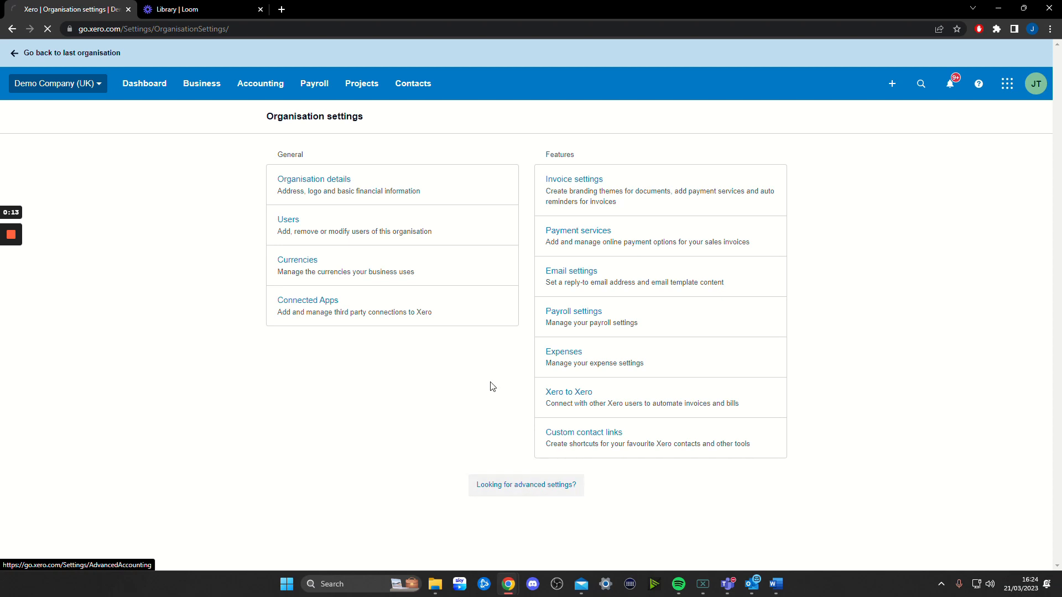
pyautogui.click(525, 485)
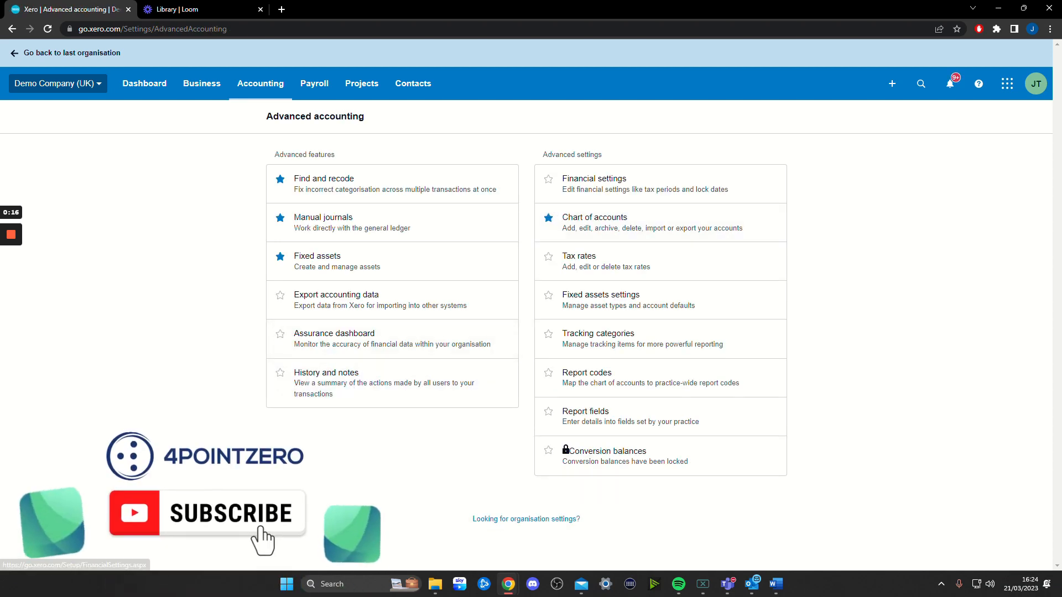
pyautogui.moveTo(588, 183)
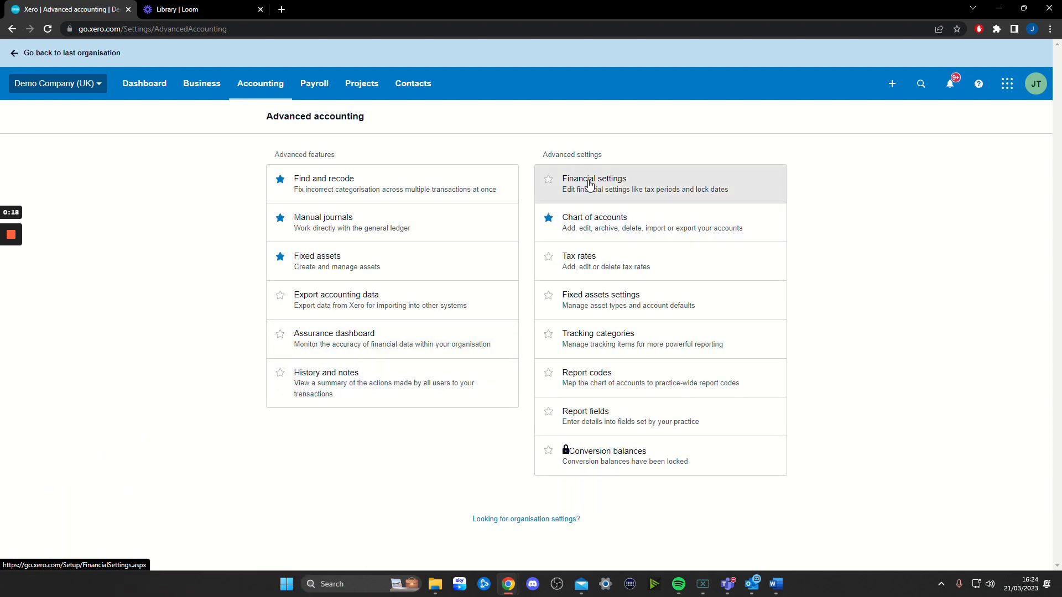
# - Open Financial settings, where both lock dates read 31 Mar 2023
pyautogui.click(593, 184)
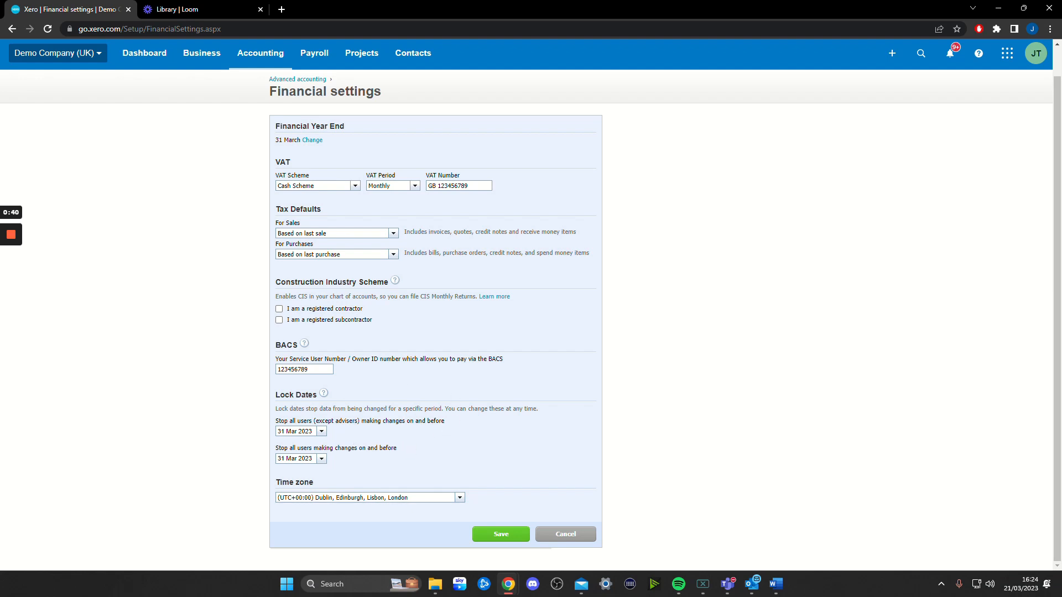
# - Save the Financial settings form with both lock dates at 31 Mar 2023
pyautogui.click(499, 534)
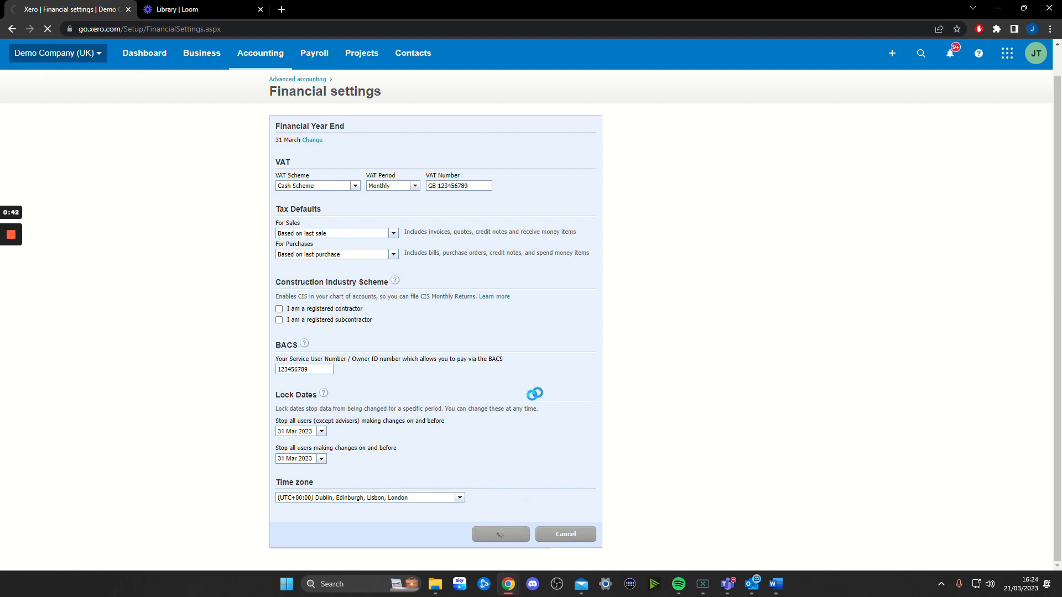
pyautogui.click(501, 534)
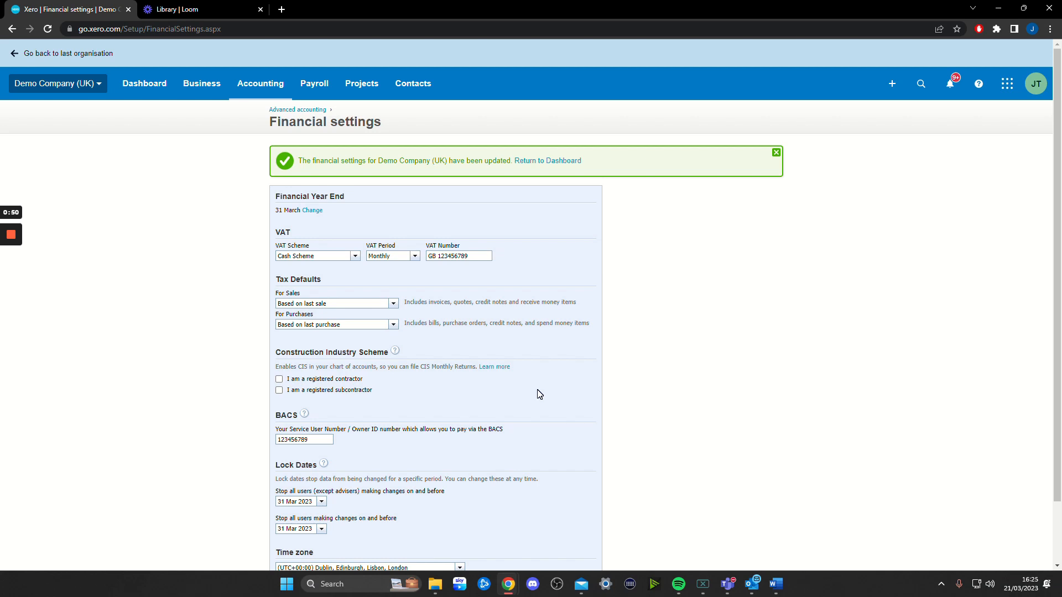
pyautogui.moveTo(29, 239)
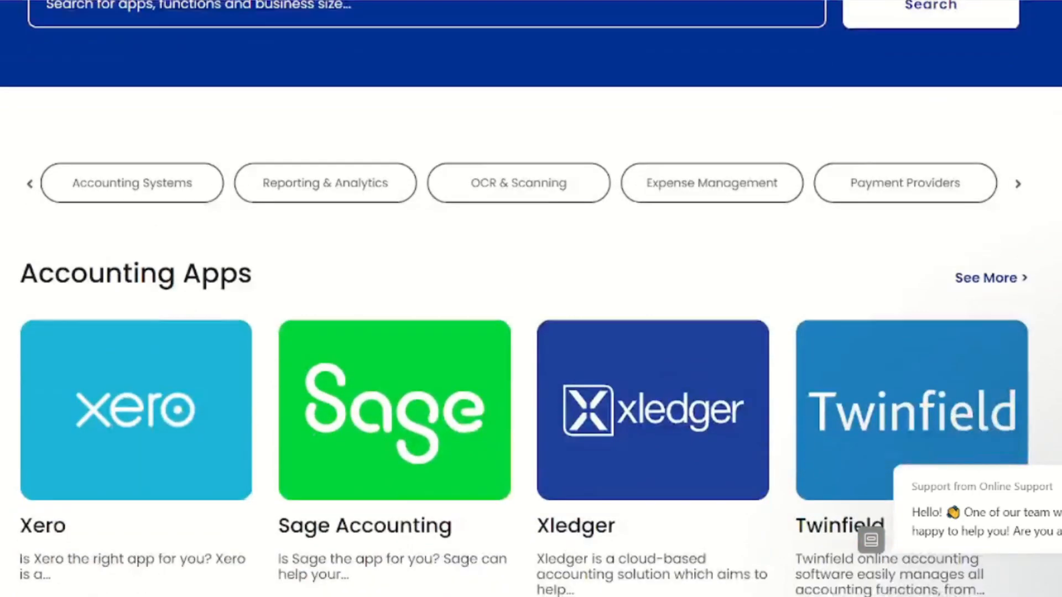
pyautogui.scroll(-3)
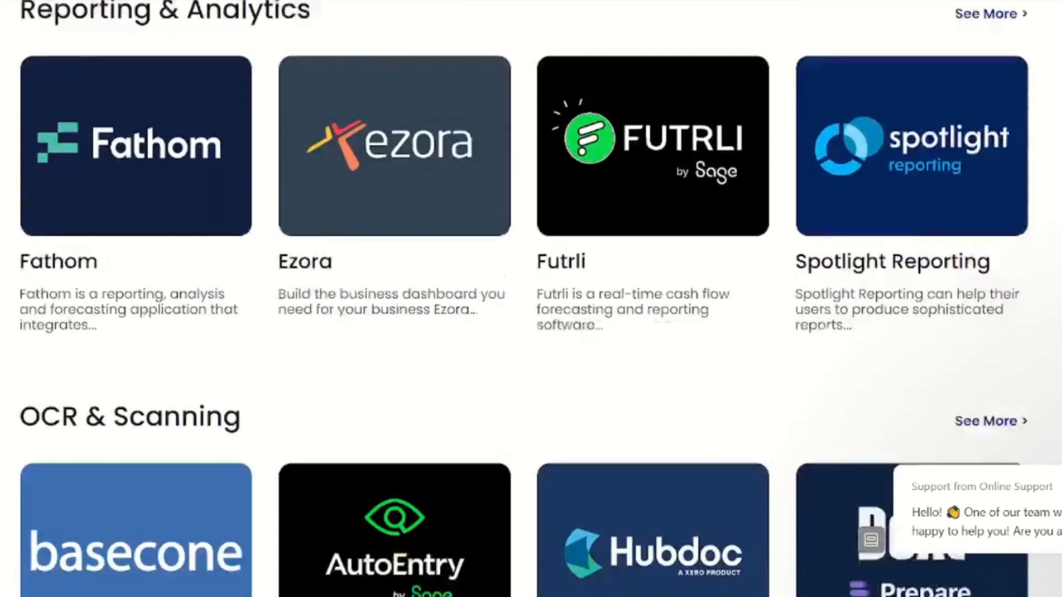
pyautogui.scroll(-3)
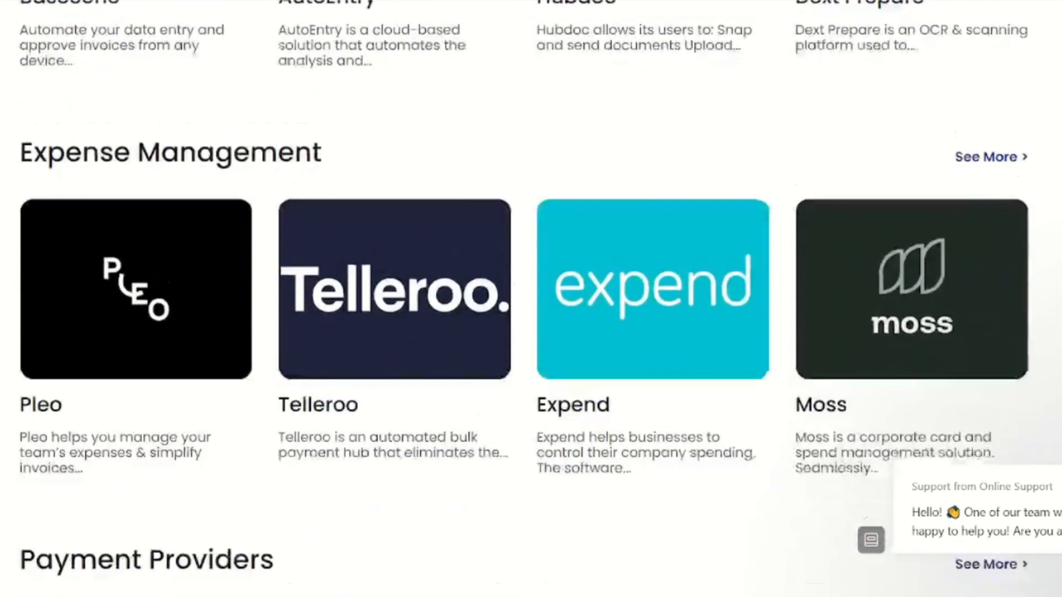
pyautogui.scroll(-3)
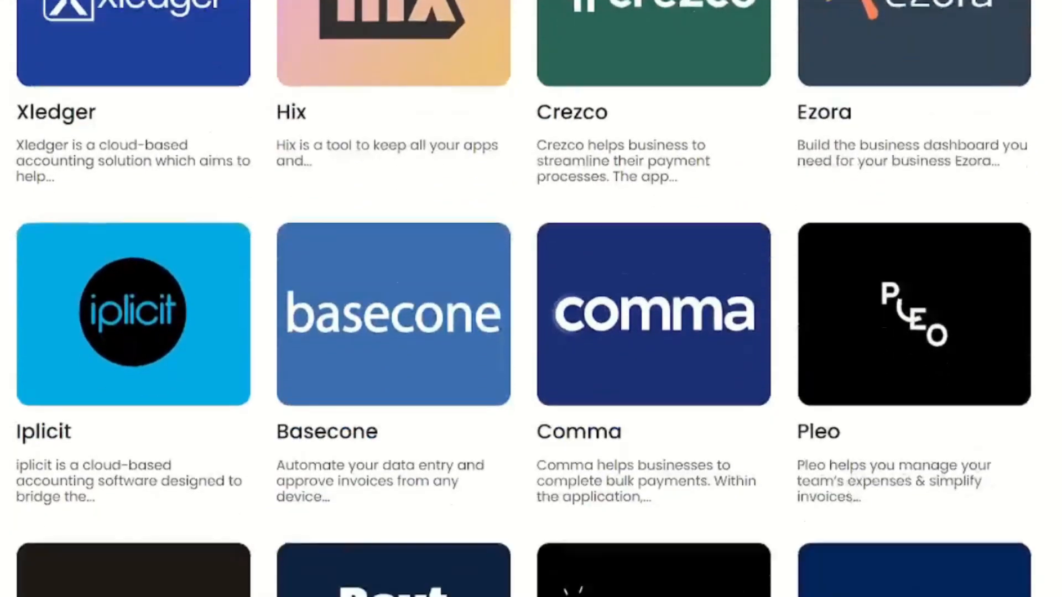
pyautogui.scroll(-3)
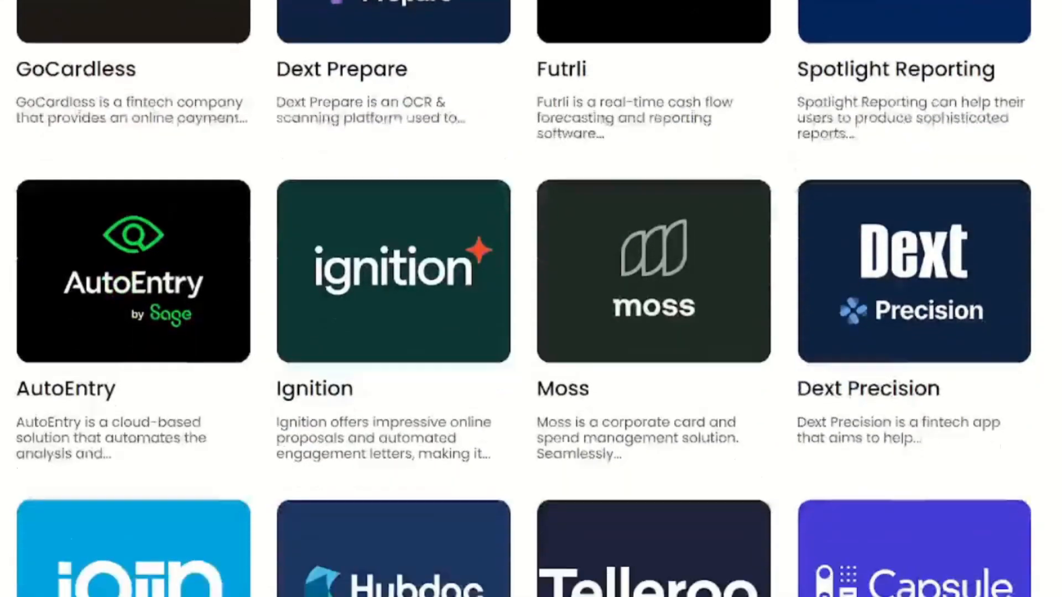